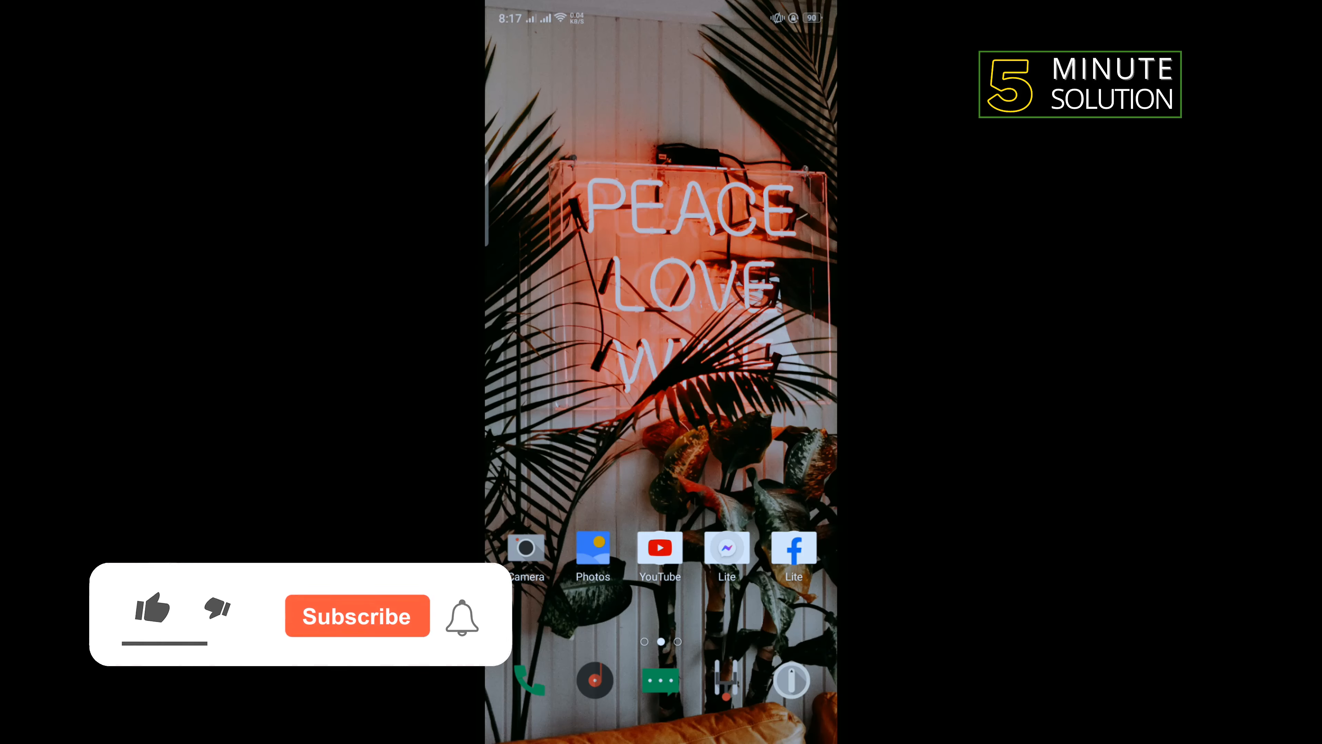
- Launch Settings from the home screen and scroll to App Management
{"action": "left_click", "coordinate": [151, 608]}
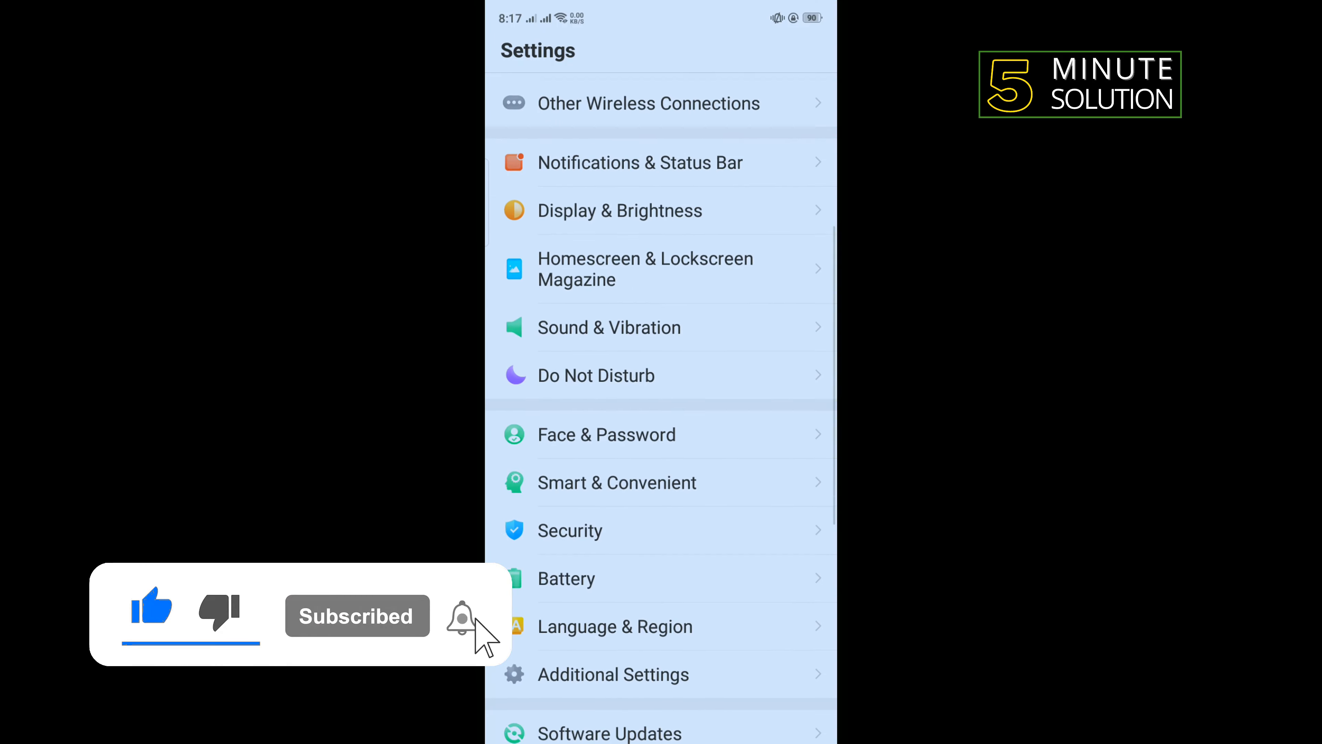
{"action": "scroll", "scroll_direction": "down", "scroll_amount": 3}
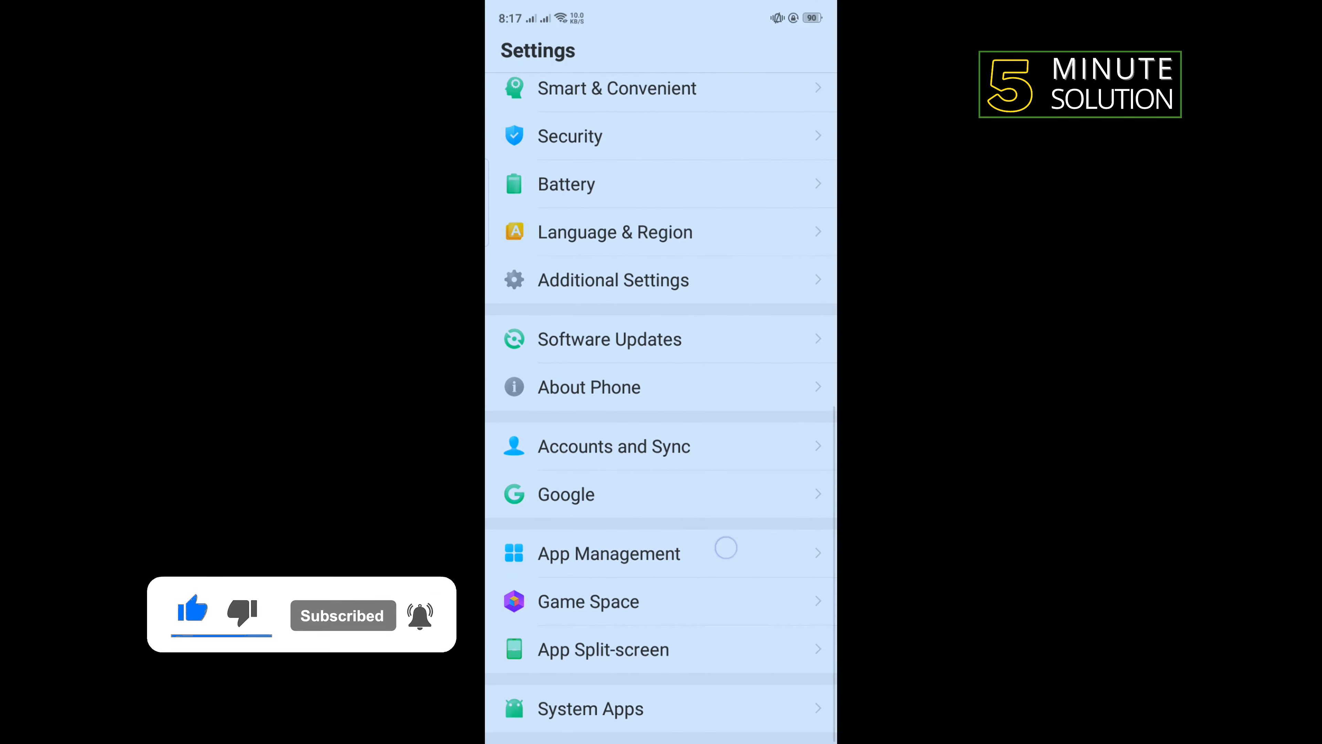
- Navigate App Management > Instagram > Storage Usage (322 MB total, 67.1 MB cache)
{"action": "left_click", "coordinate": [609, 553]}
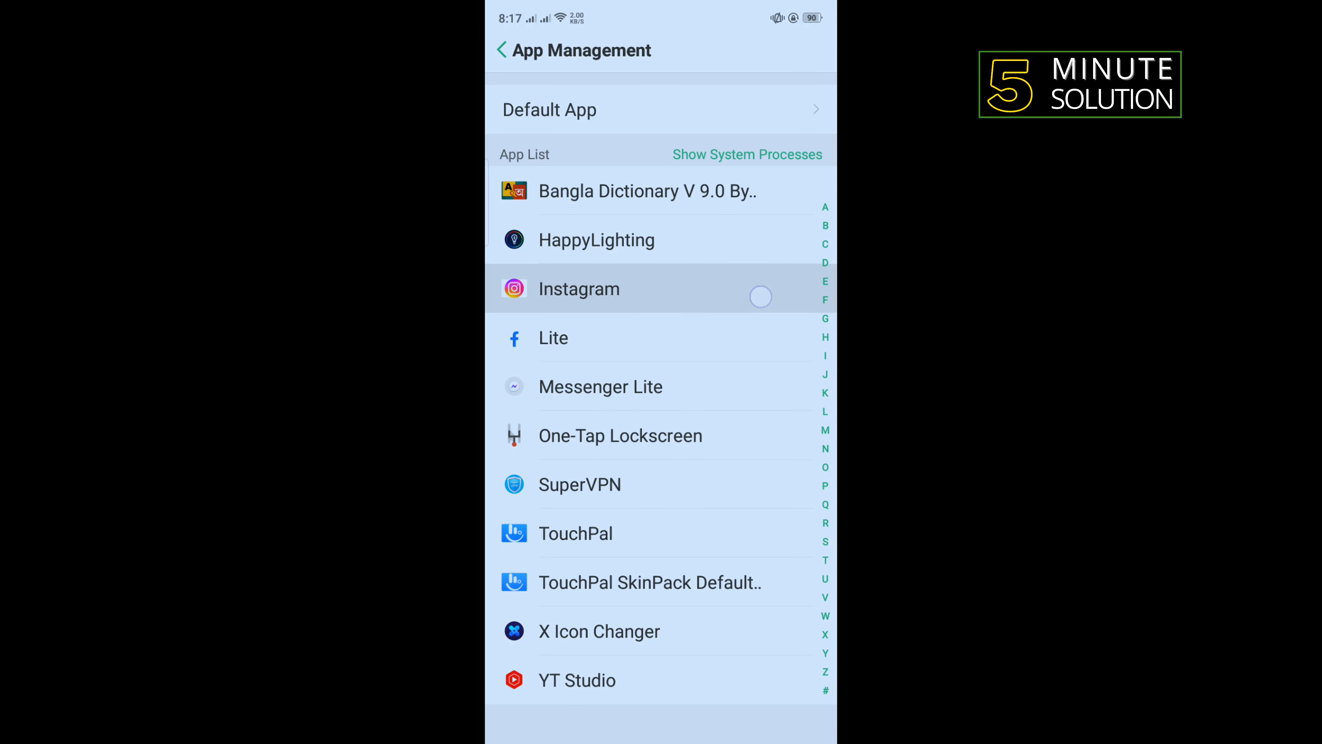
{"action": "left_click", "coordinate": [578, 289]}
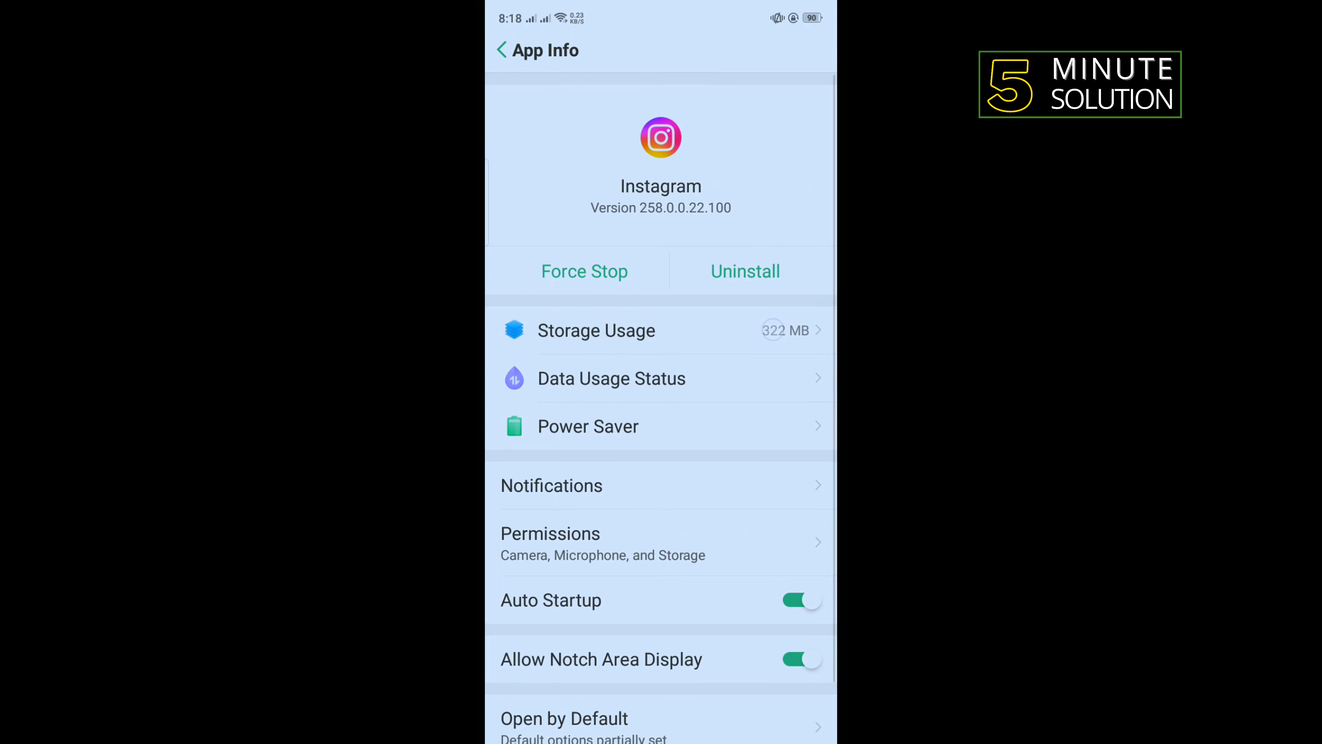
{"action": "left_click", "coordinate": [596, 330]}
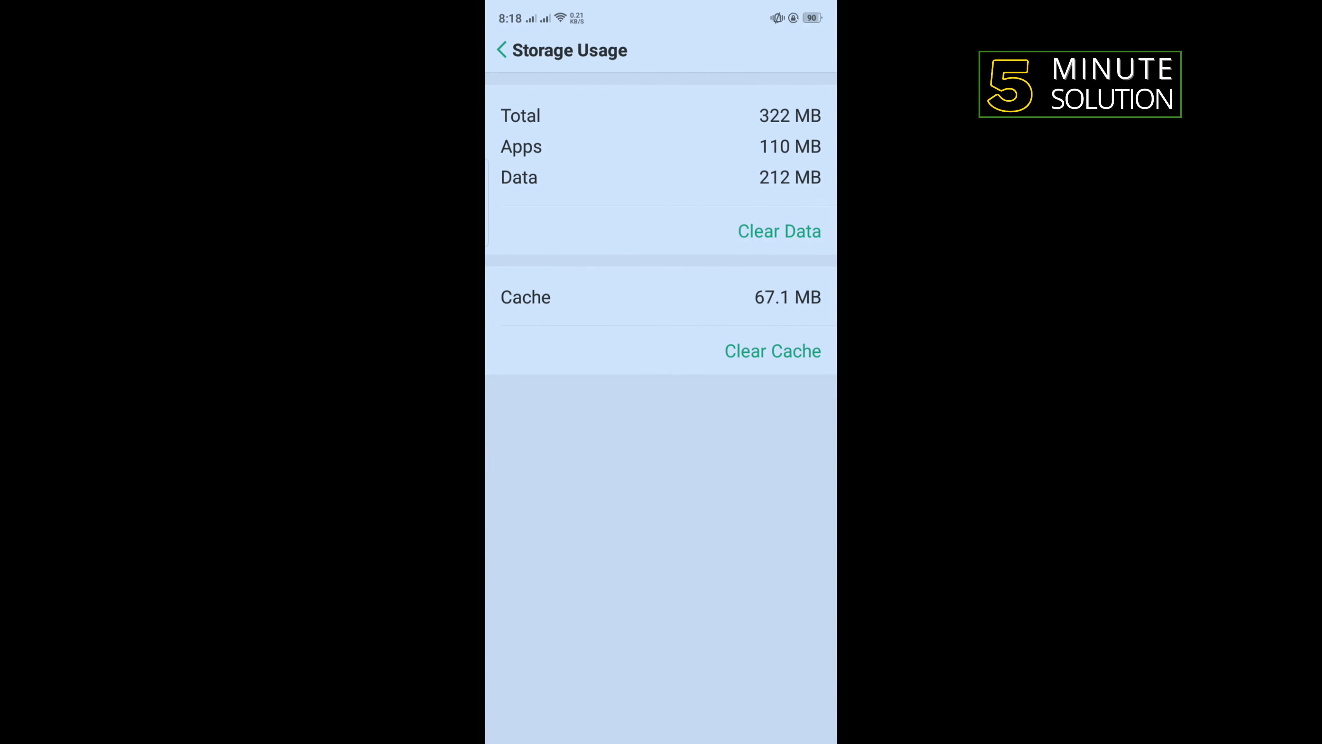
- Clear Instagram's cache and data to 0 B, confirming the data wipe
{"action": "left_click", "coordinate": [771, 350]}
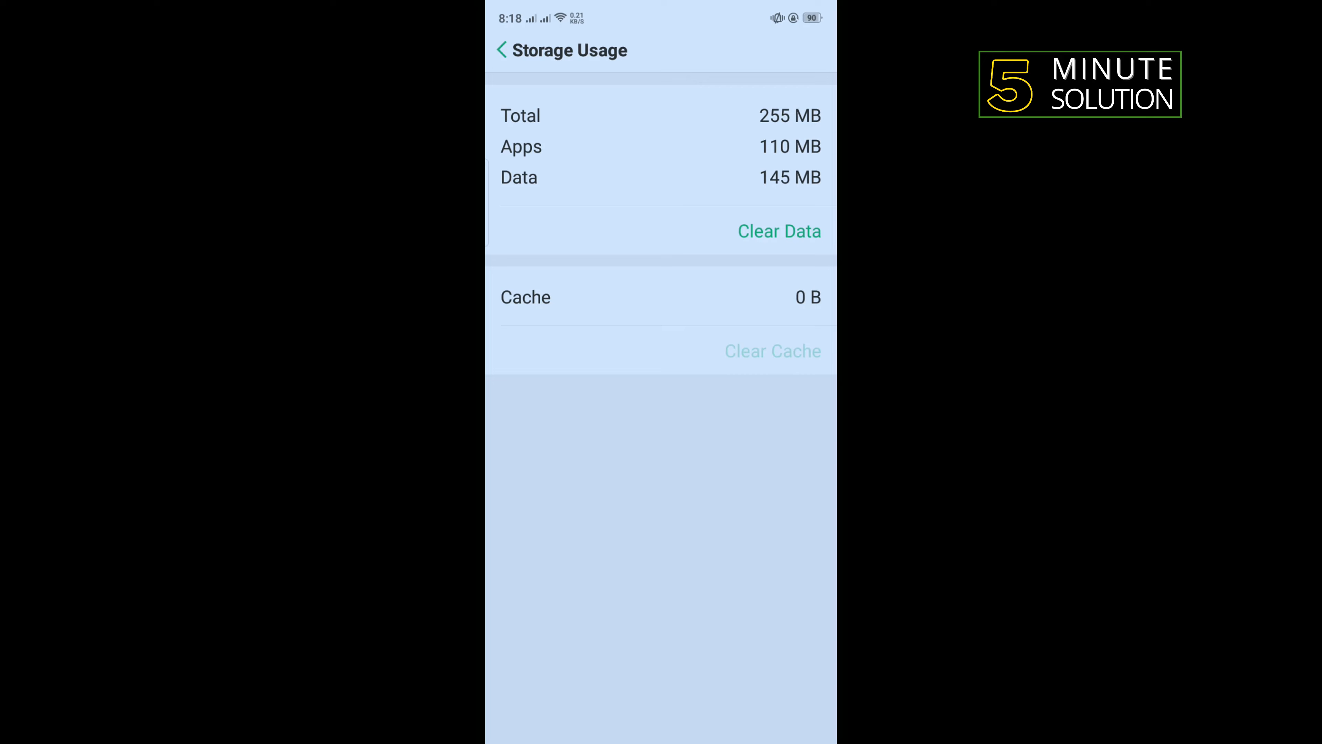
{"action": "left_click", "coordinate": [778, 230]}
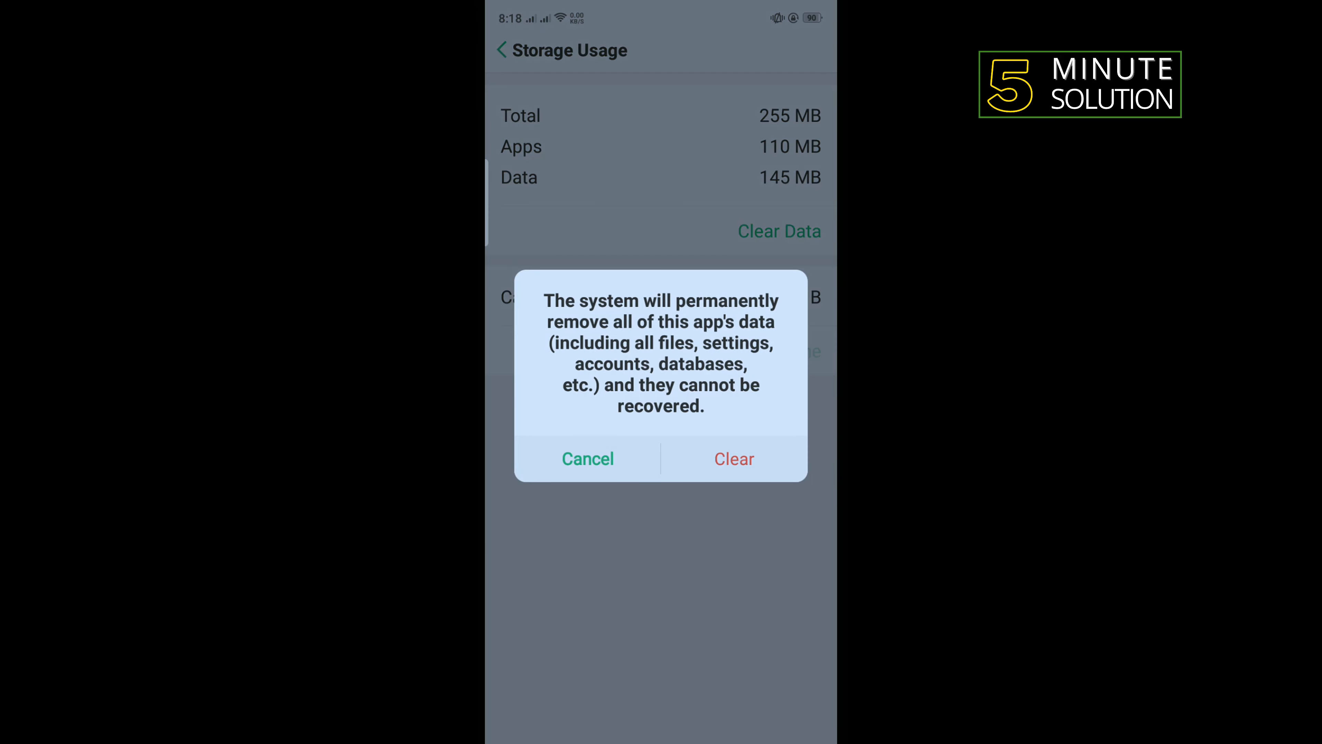
{"action": "left_click", "coordinate": [734, 457]}
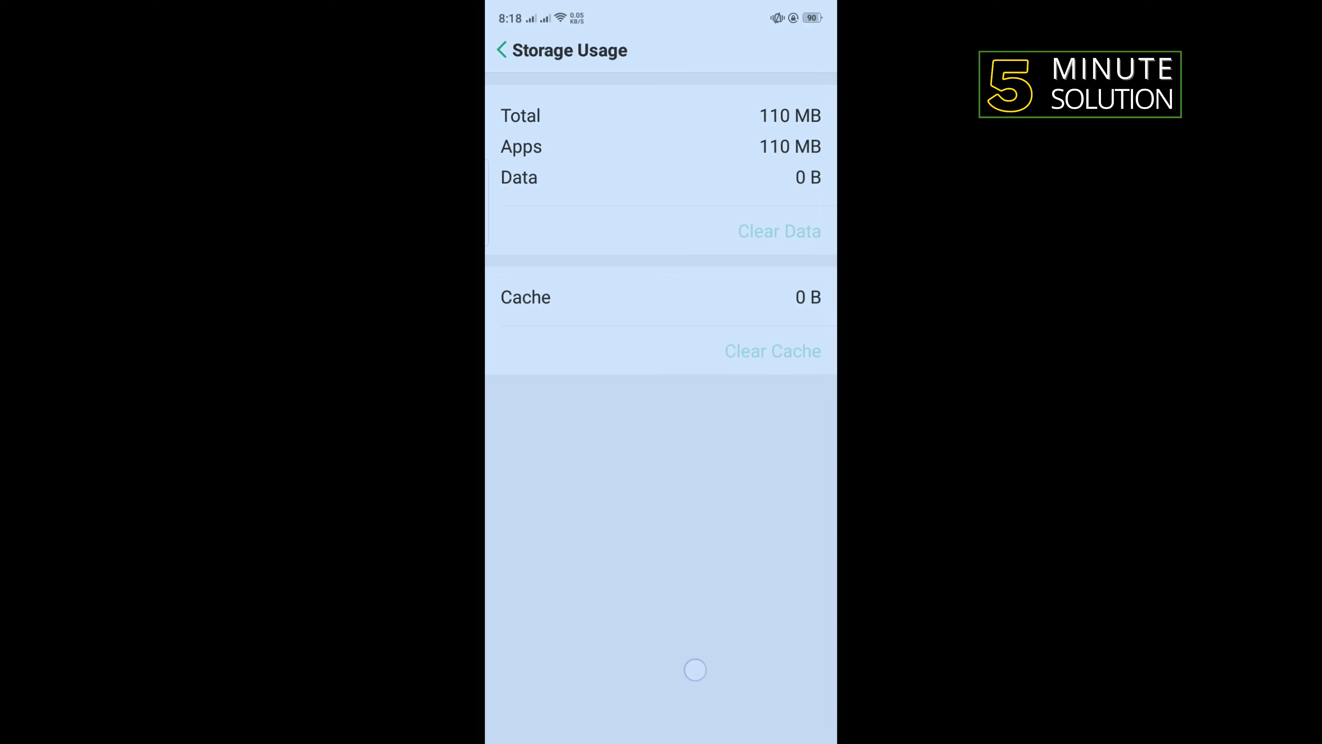
- Return to the home screen and swipe to show the app drawer
{"action": "left_click", "coordinate": [502, 50]}
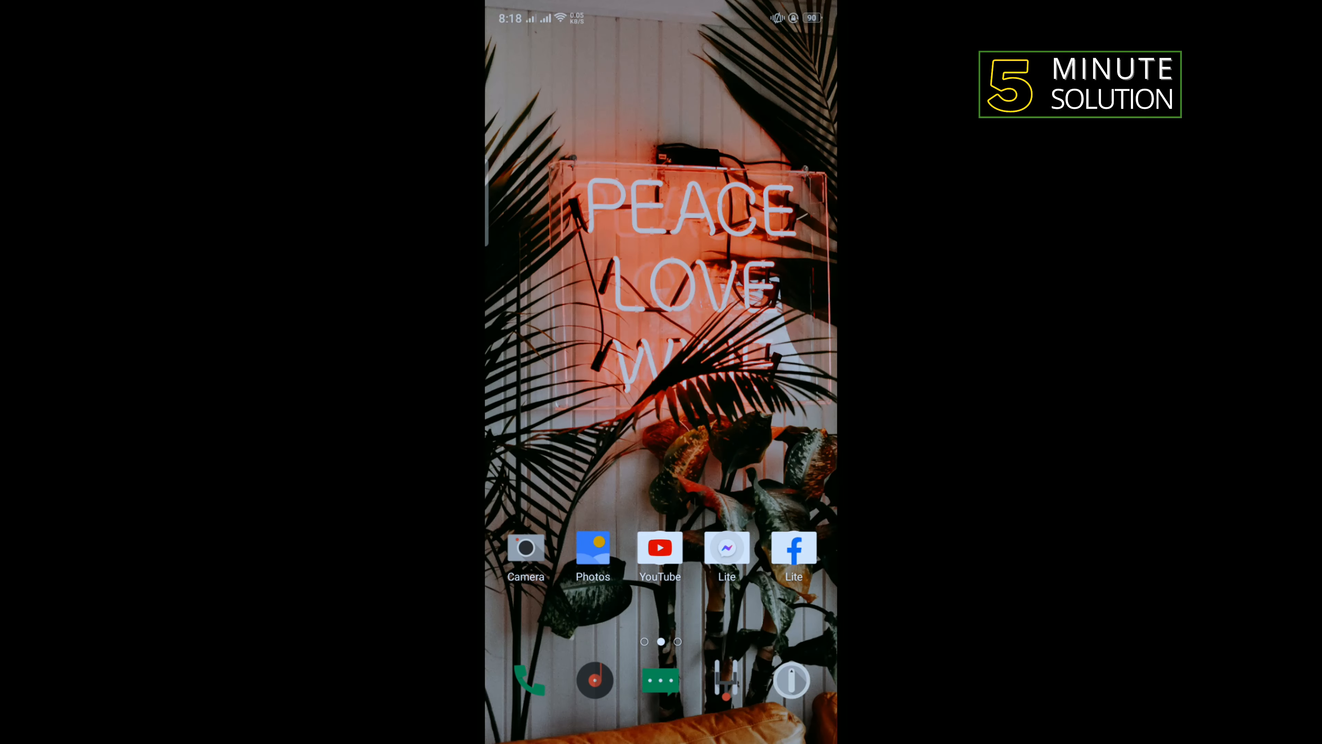
{"action": "scroll", "scroll_direction": "left", "scroll_amount": 3}
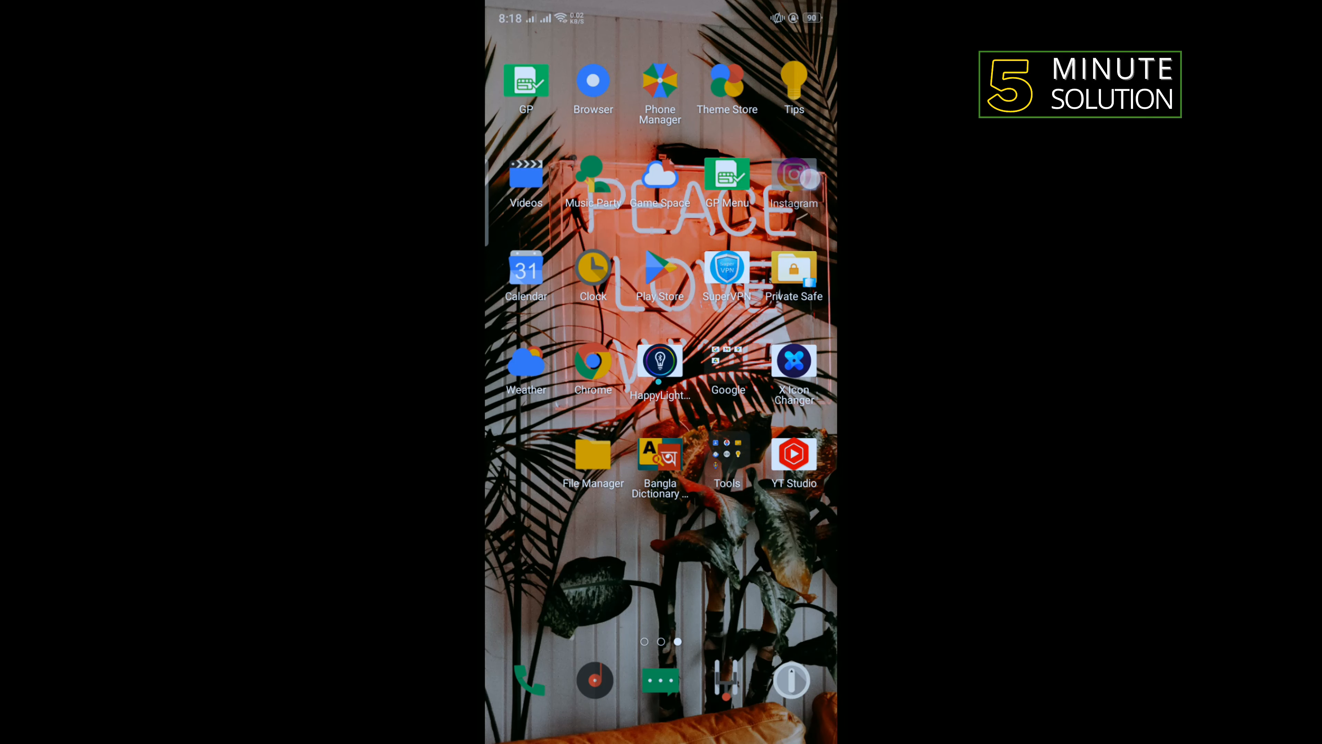